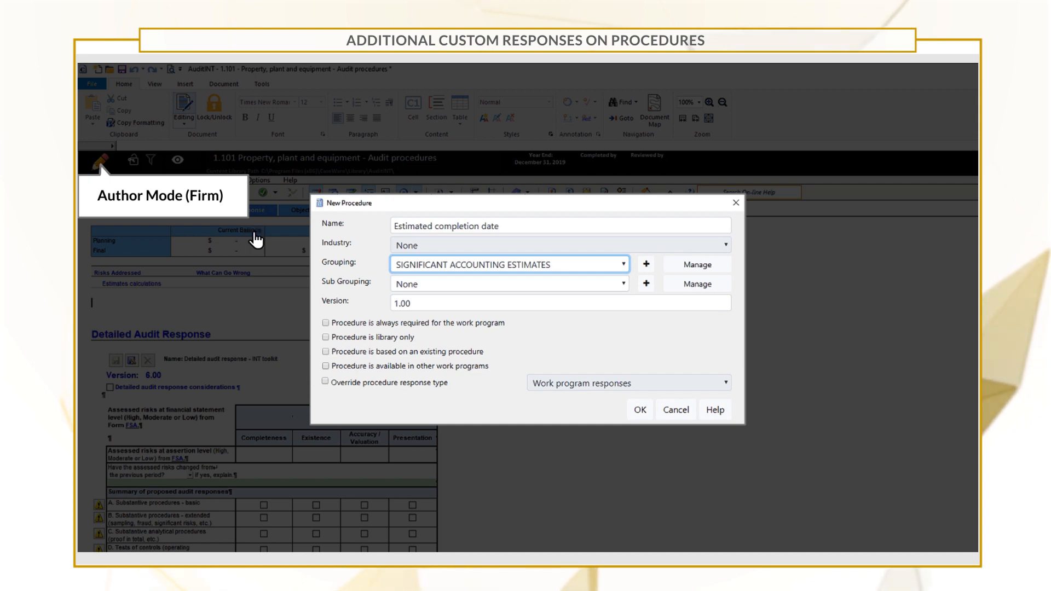
- Override the procedure's response to Date type with automatic sign-off and confirm
click(330, 382)
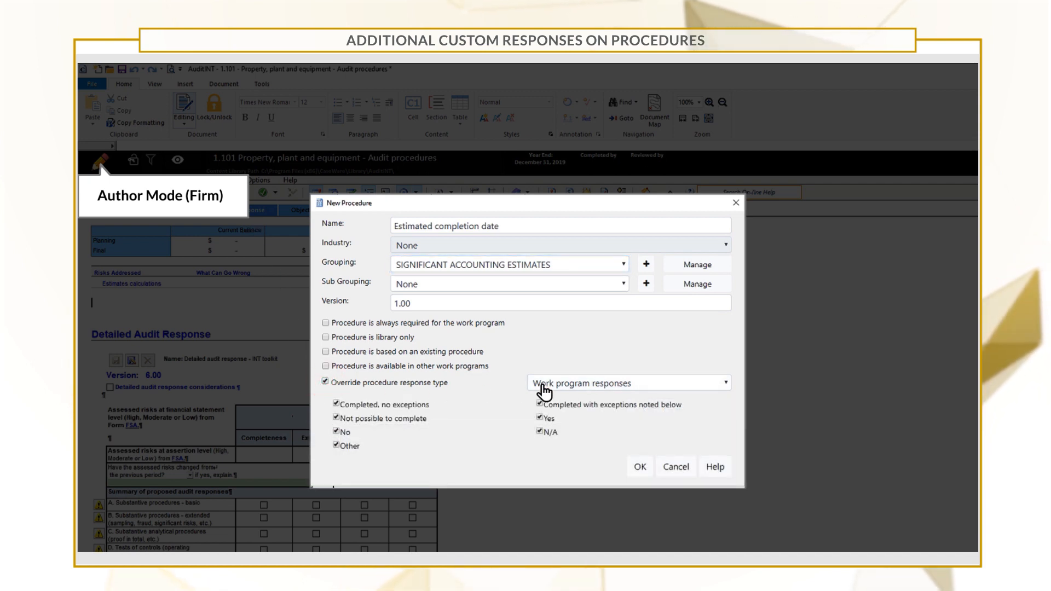
click(720, 383)
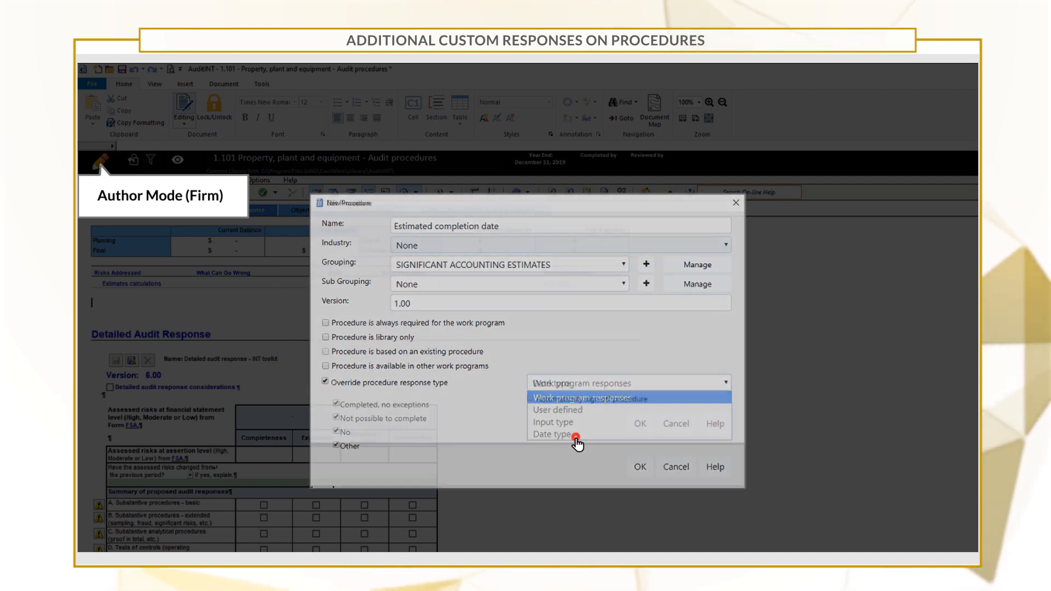
click(554, 435)
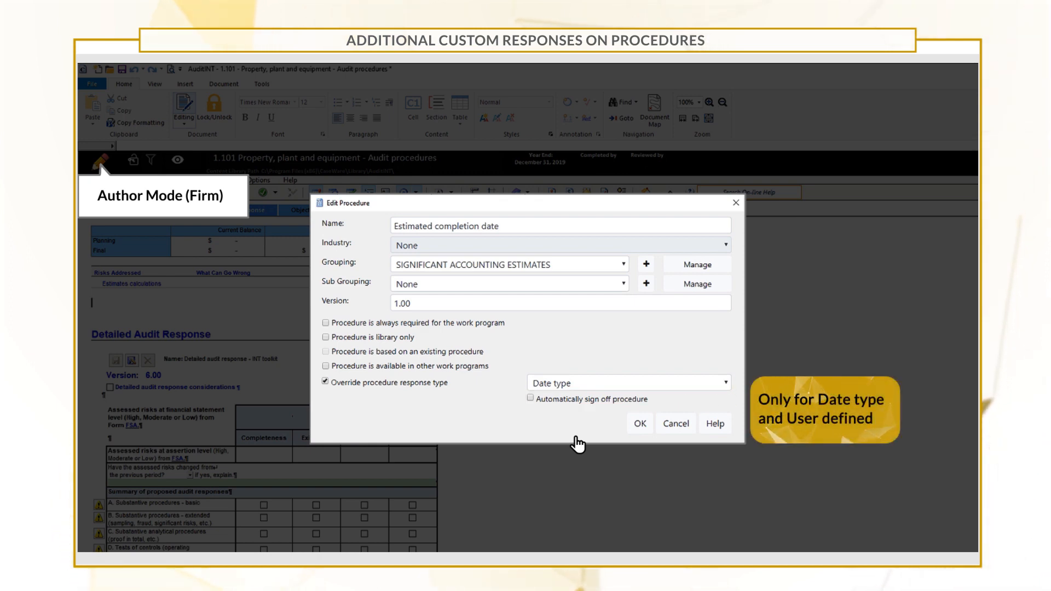
click(529, 399)
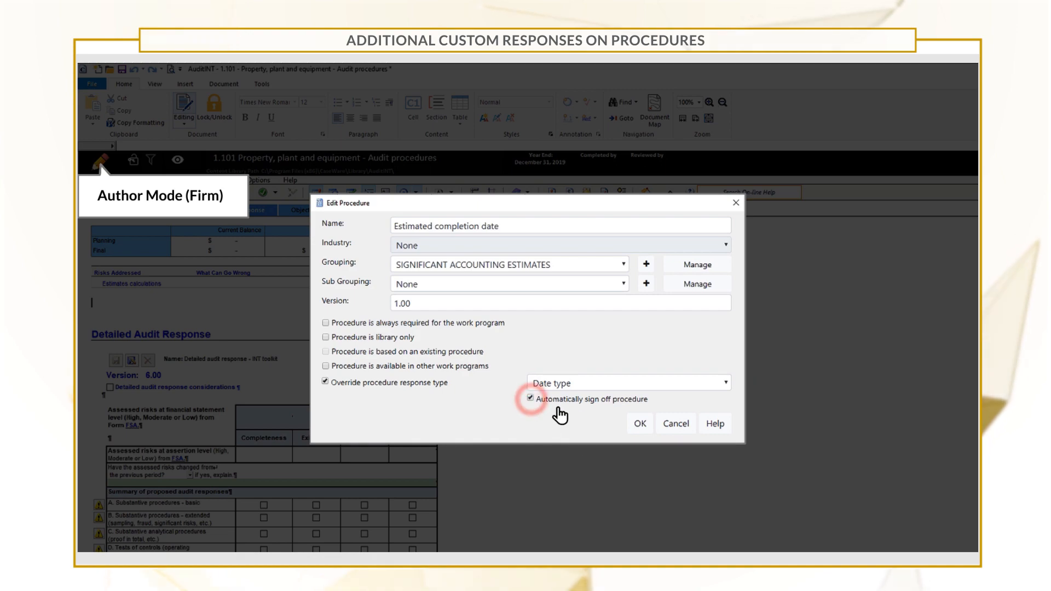
click(638, 424)
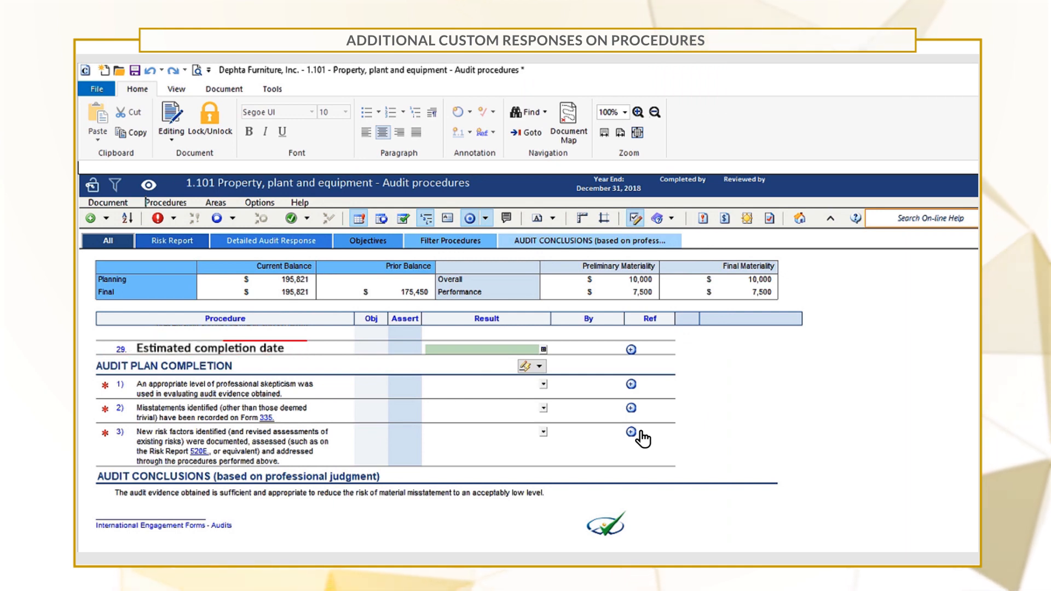
- Pick 29 May 2020 from the Result cell's calendar as the completion date
click(543, 350)
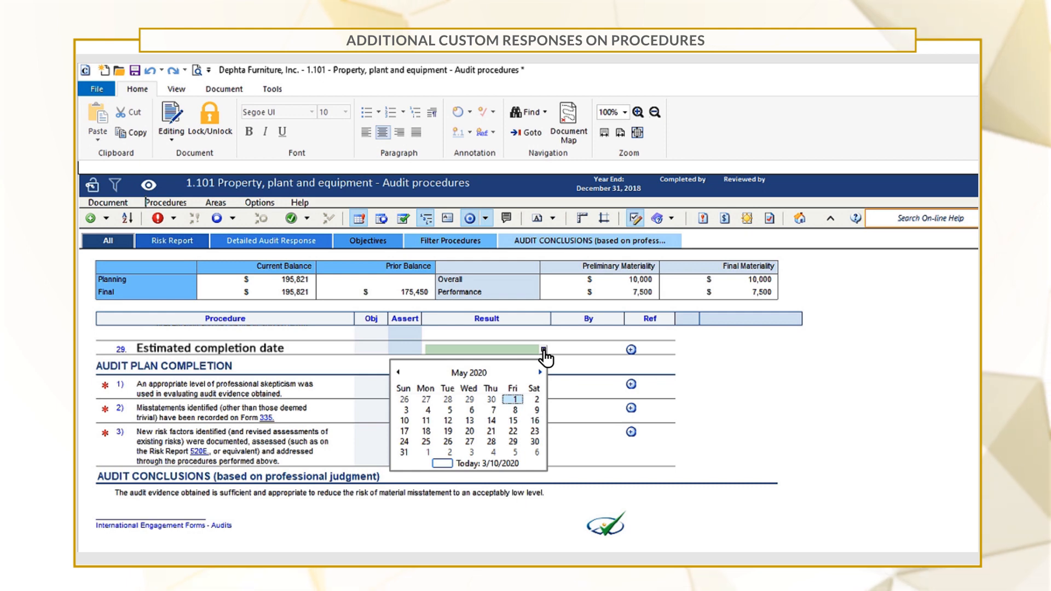
click(513, 446)
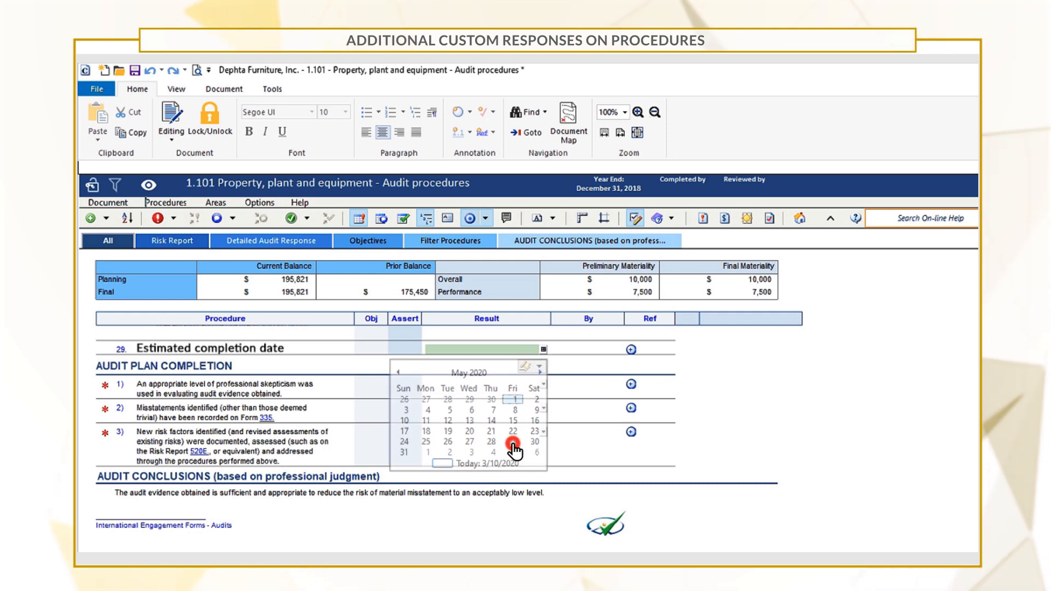
click(514, 448)
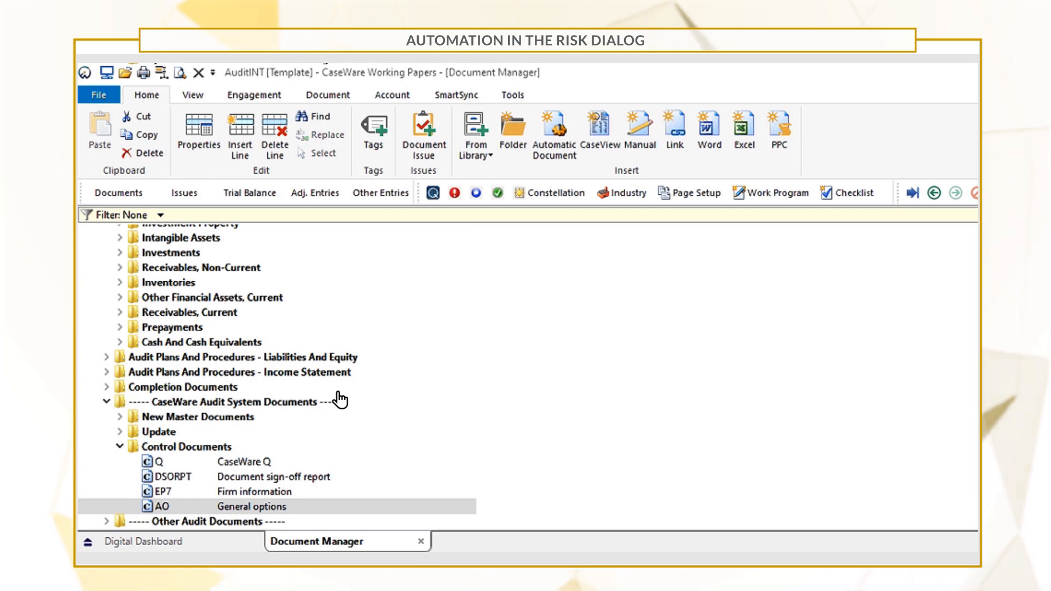
mouse_move(300, 513)
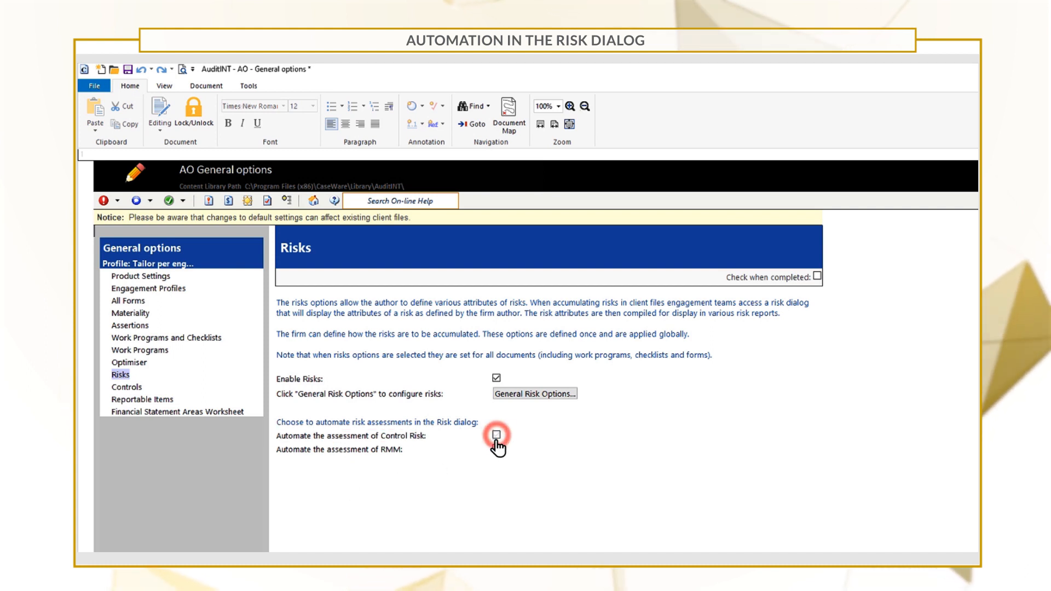
- Tick Automate the assessment of Control Risk in the Risks options
click(496, 436)
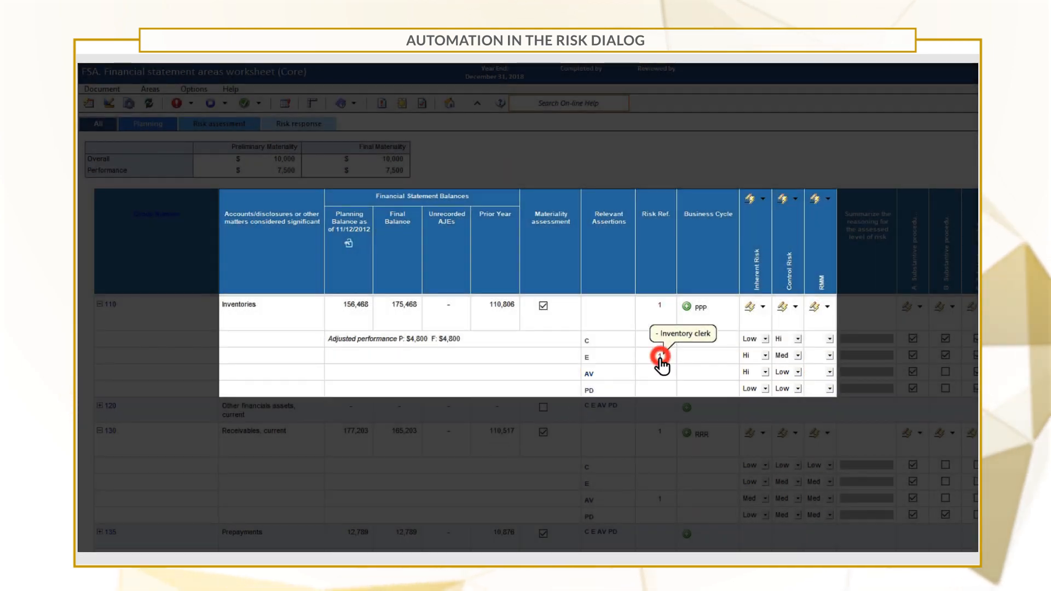
- Set assertion E's Inventory clerk Control Risk to Medium in the Risk dialog and save
click(659, 357)
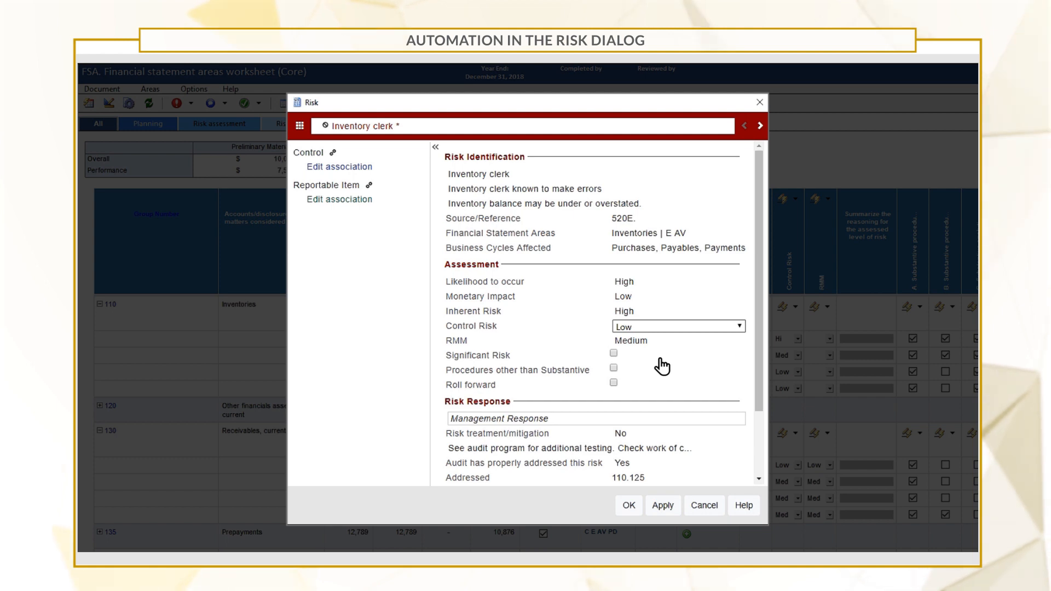
click(678, 327)
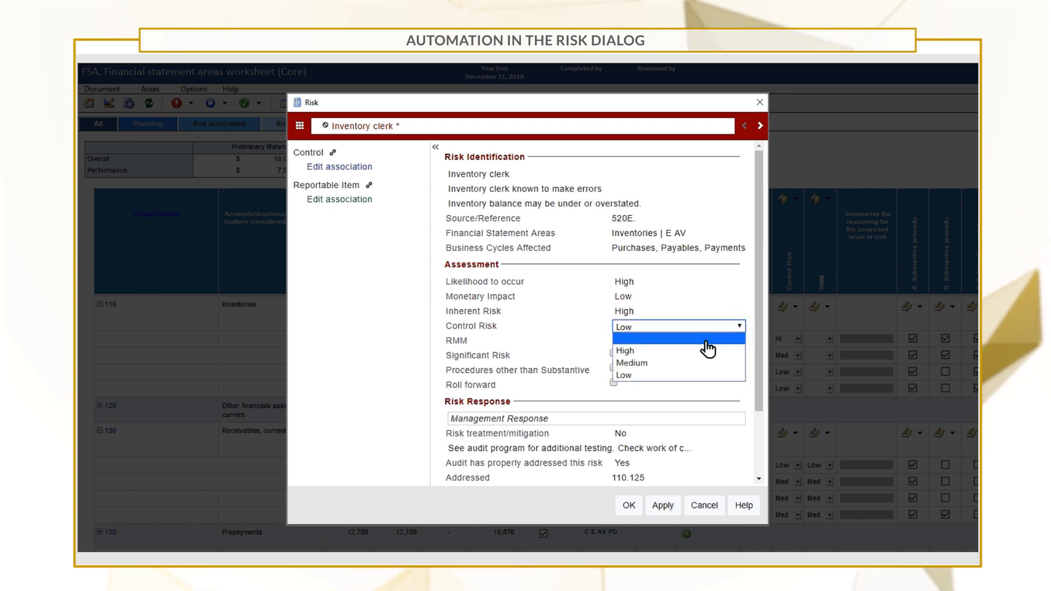
click(631, 363)
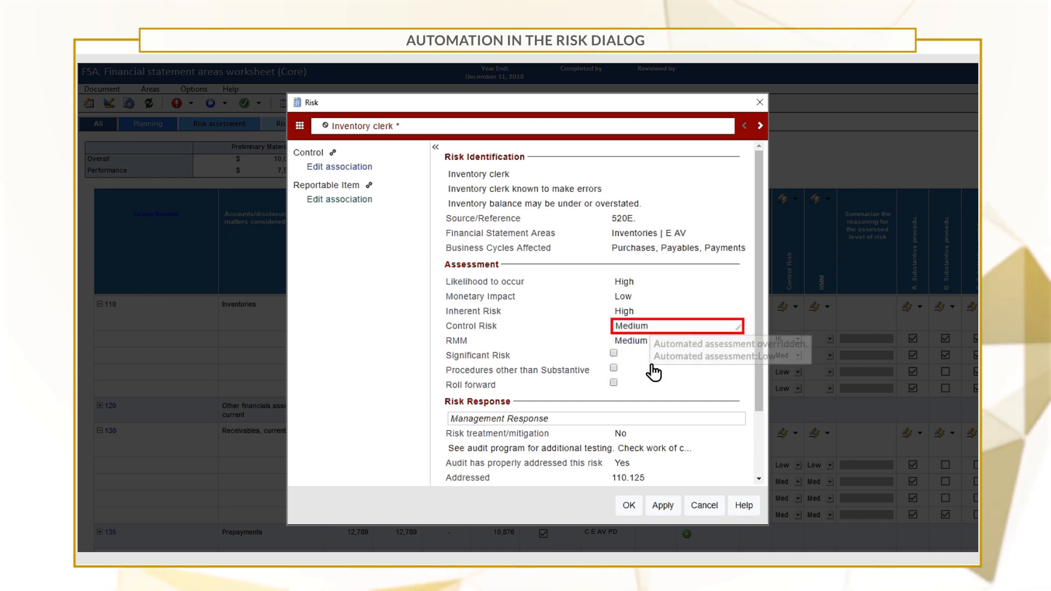
mouse_move(662, 451)
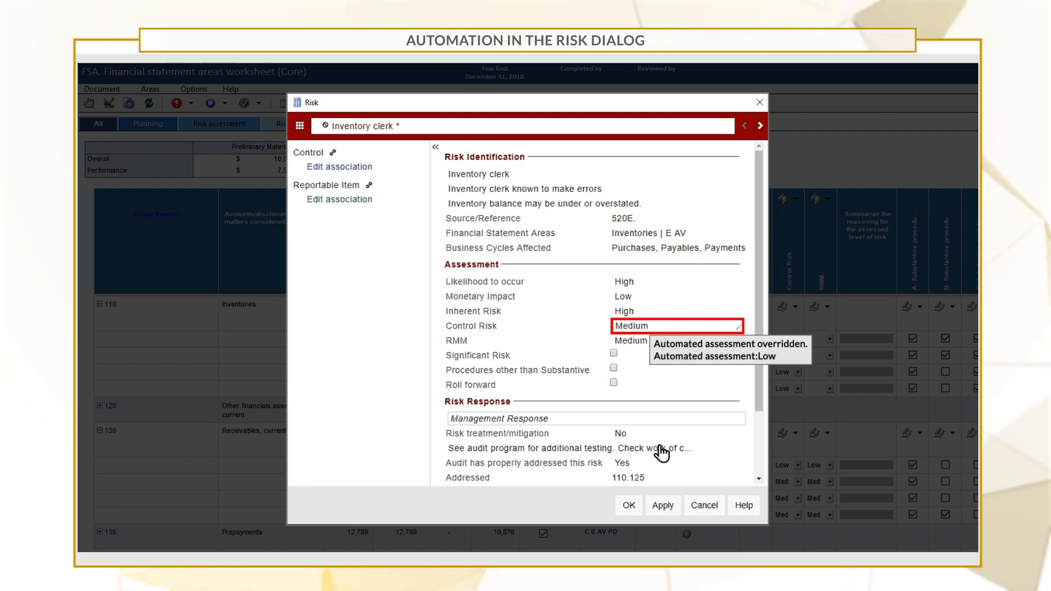
click(627, 506)
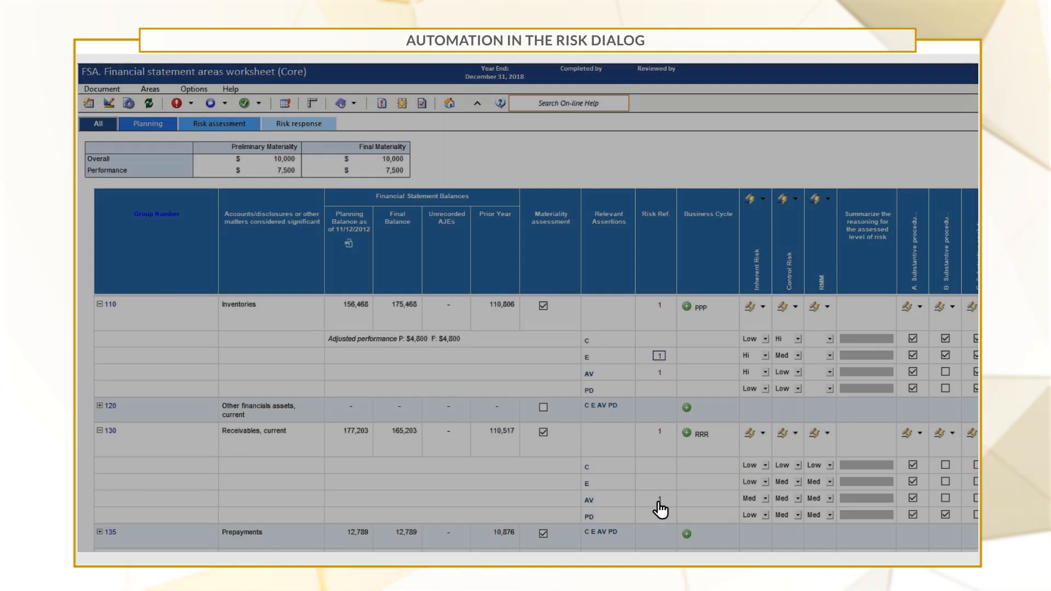
- Launch form 520E Risk Report from the FSA worksheet toolbar
click(381, 103)
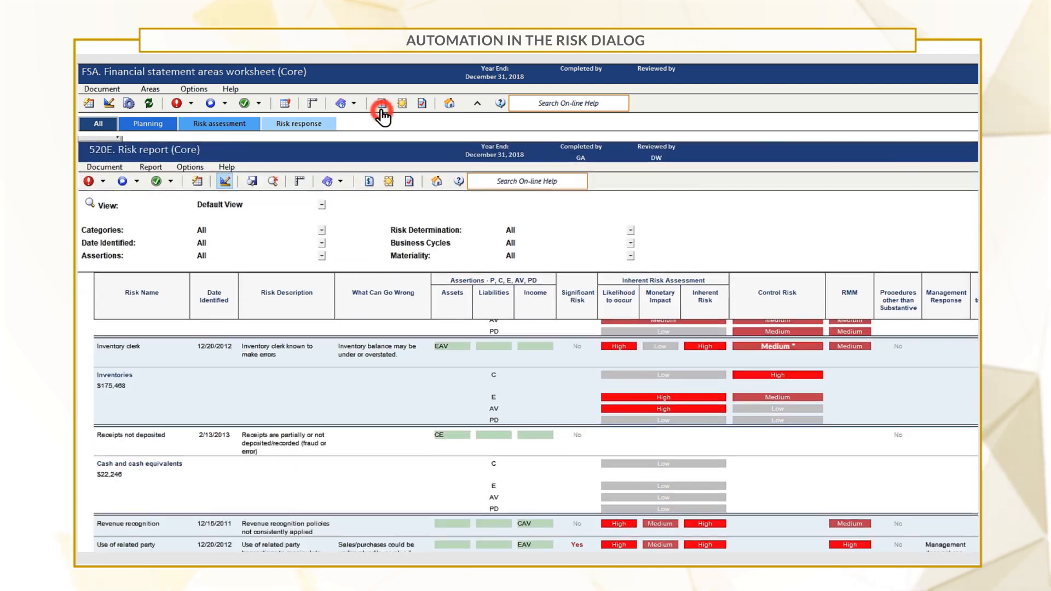
click(380, 104)
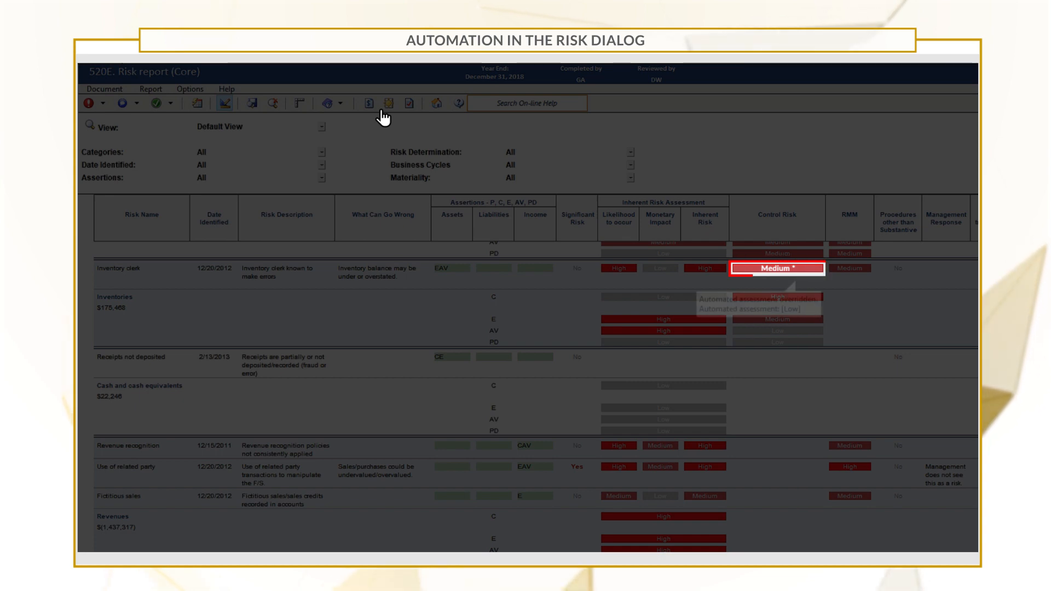
mouse_move(776, 270)
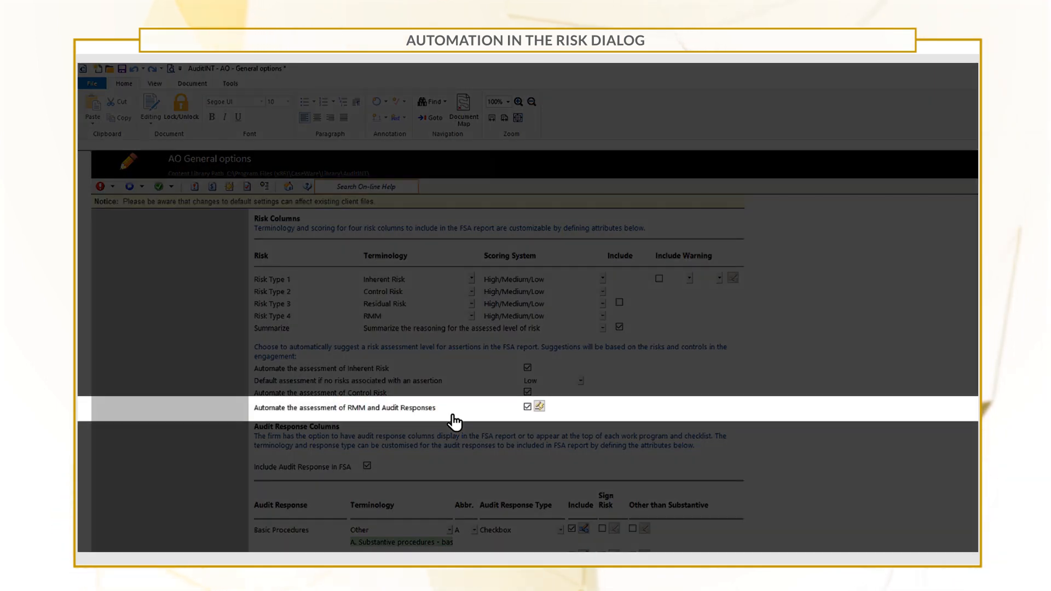
mouse_move(537, 419)
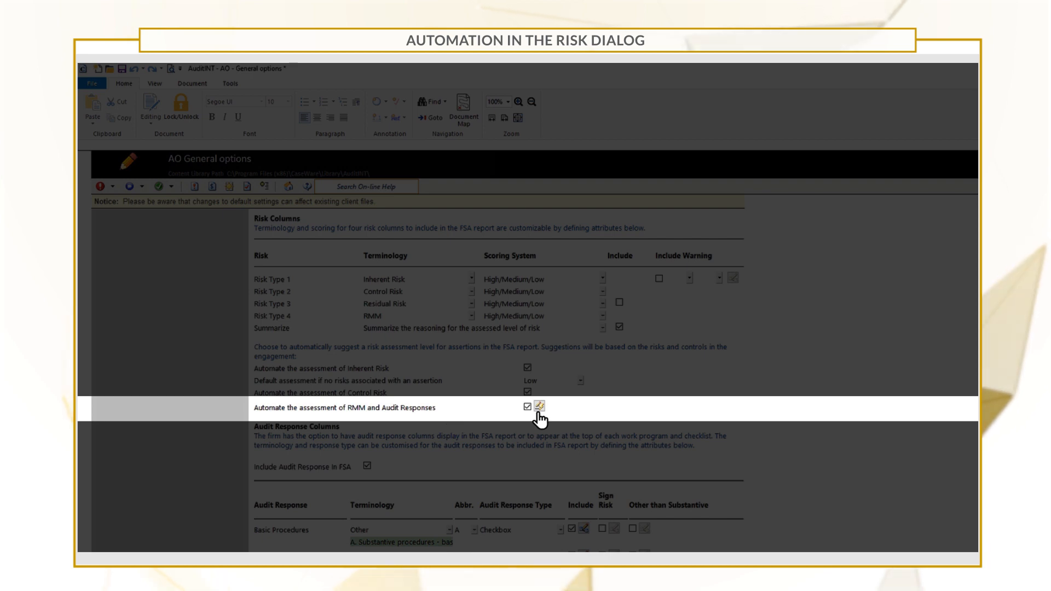
- Enter the edit settings for automated RMM and Audit Responses assessment
click(537, 407)
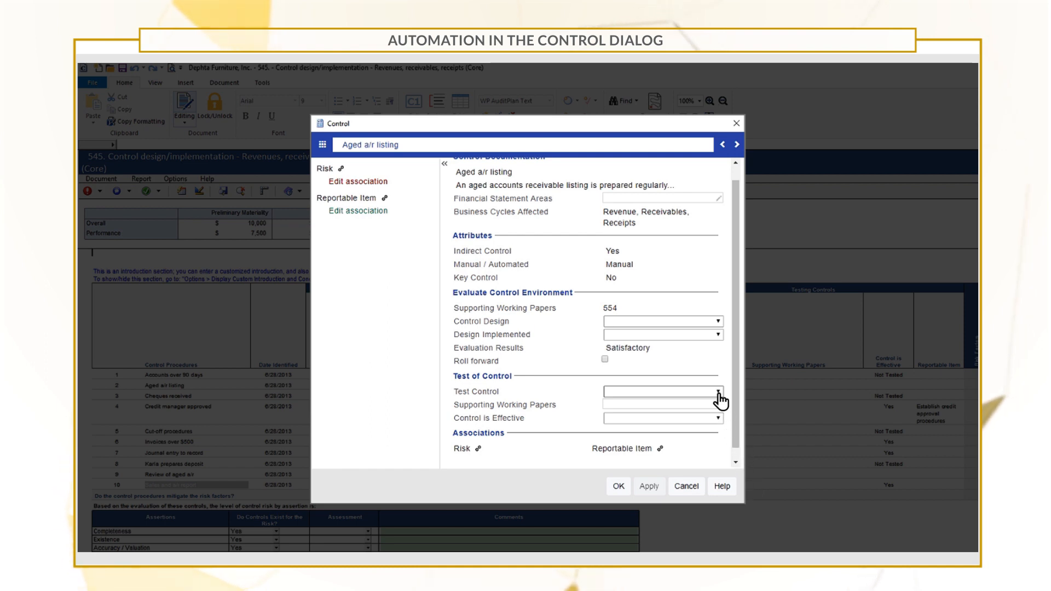
- Set Aged a/r listing's Test Control to PY1 (Tested)
click(718, 391)
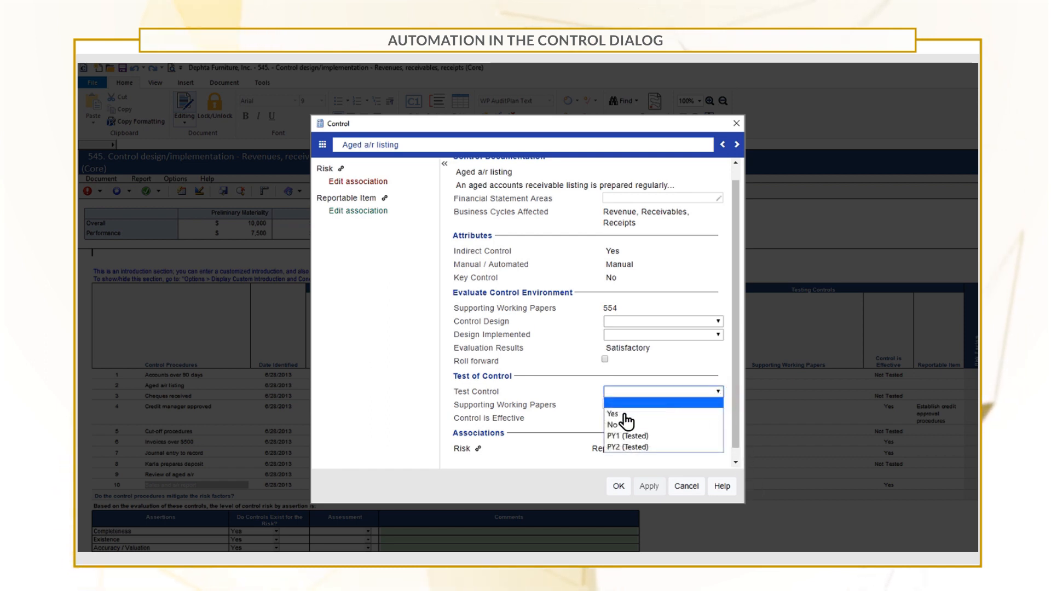
click(610, 414)
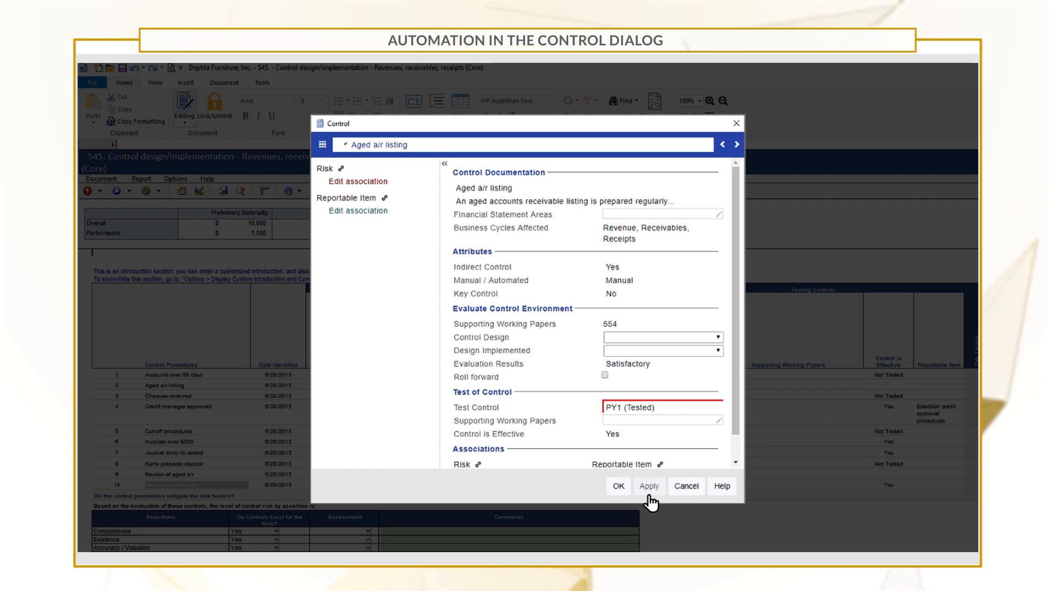
- Apply the PY1 status, then apply the rolled-forward PY2 (Tested) status and reopen the choices
click(646, 486)
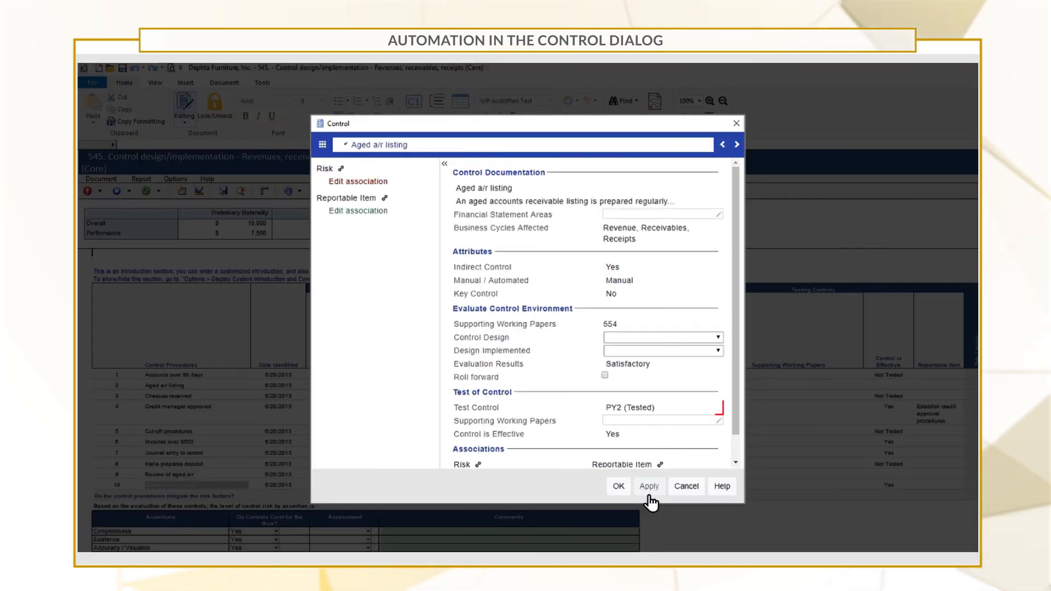
click(660, 408)
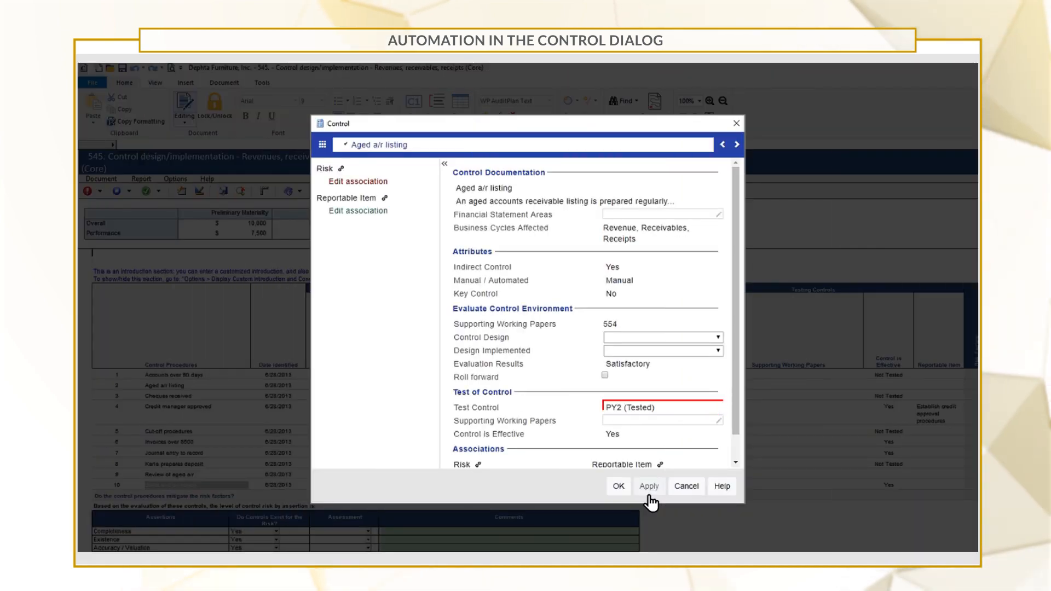
click(648, 486)
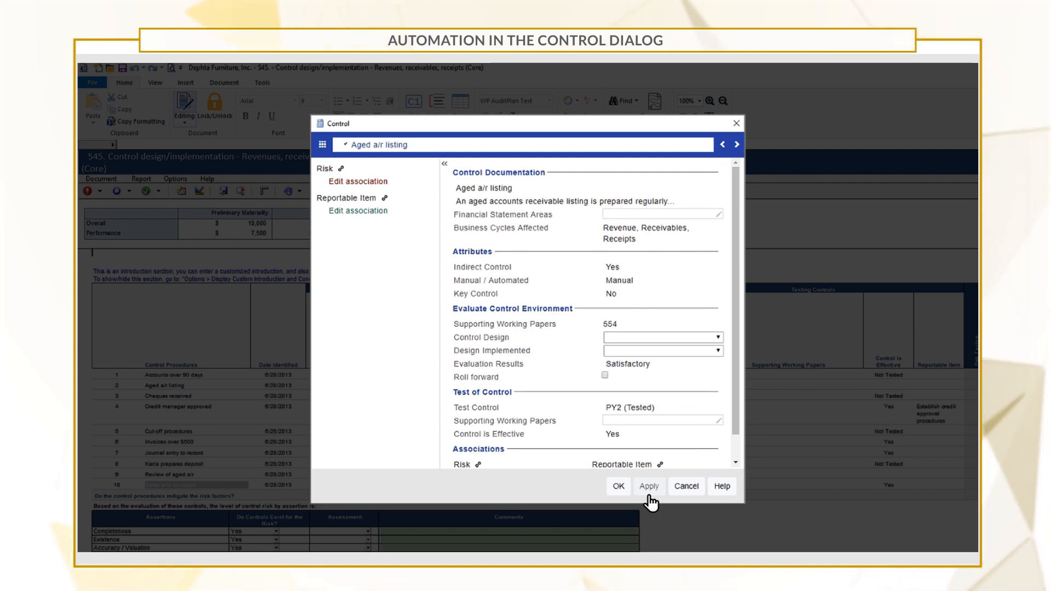
click(717, 408)
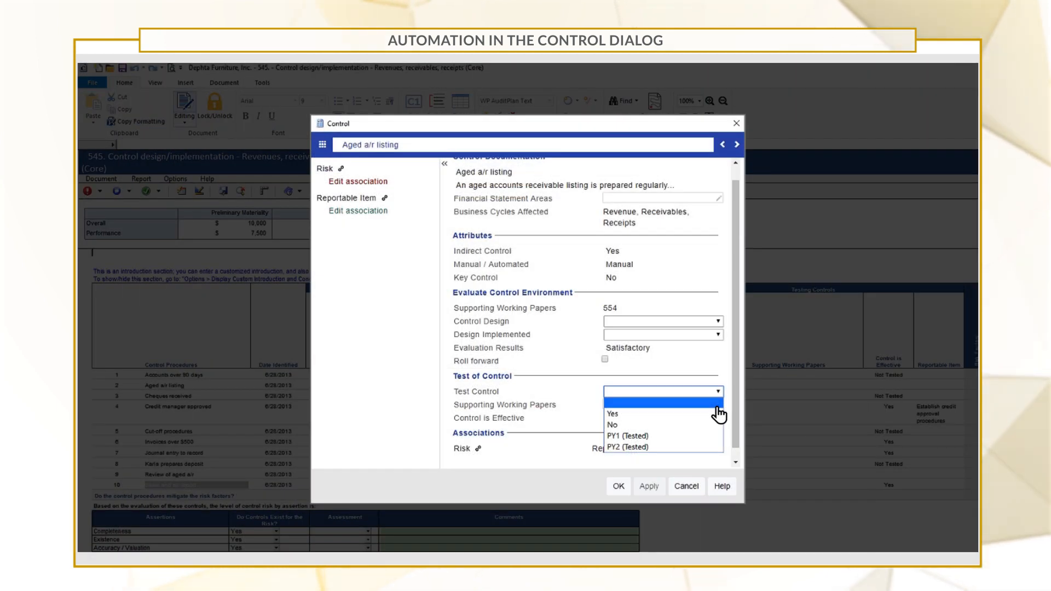
- Choose No as Aged a/r listing's Test Control status
click(612, 425)
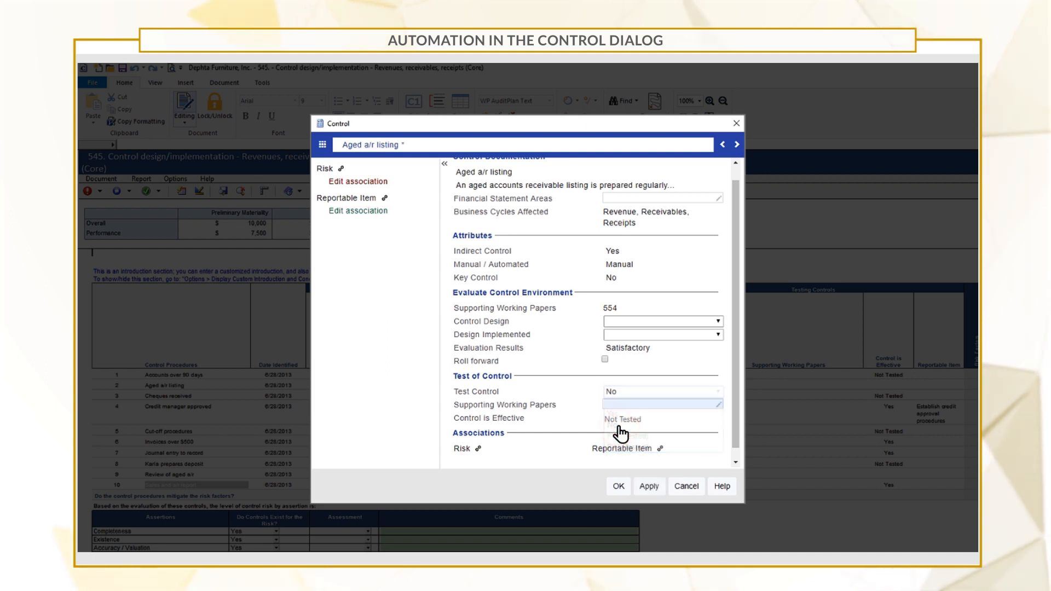